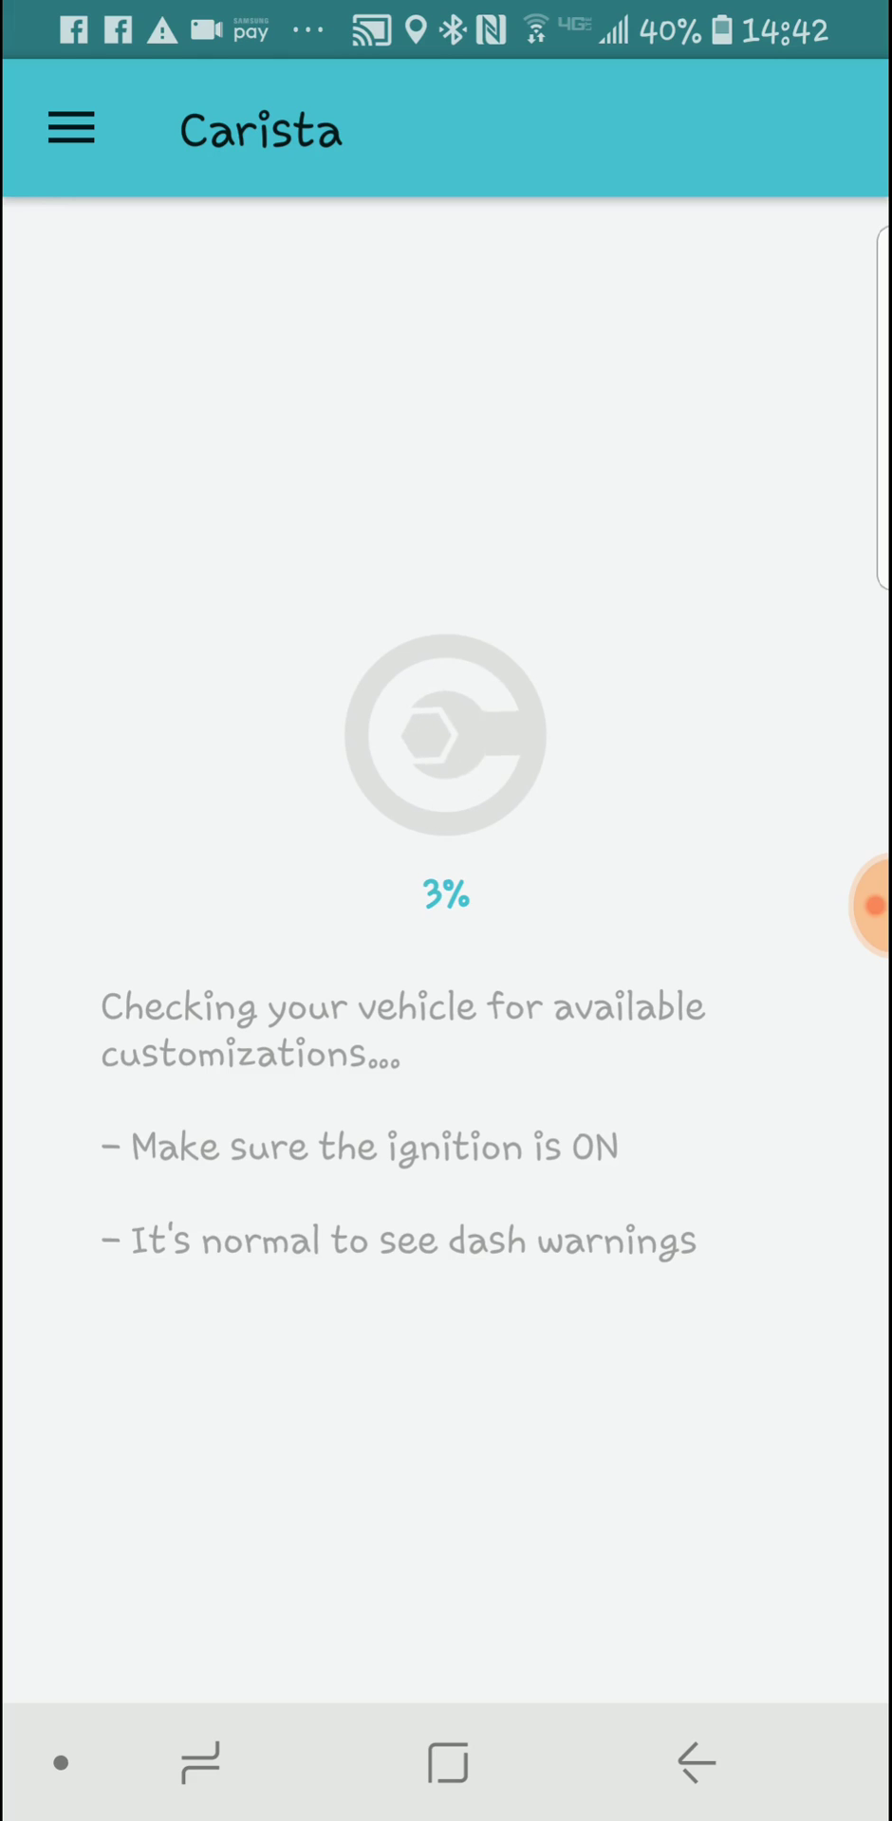
- Run the Customize vehicle check until the not-supported-for-customizations message appears
click(70, 127)
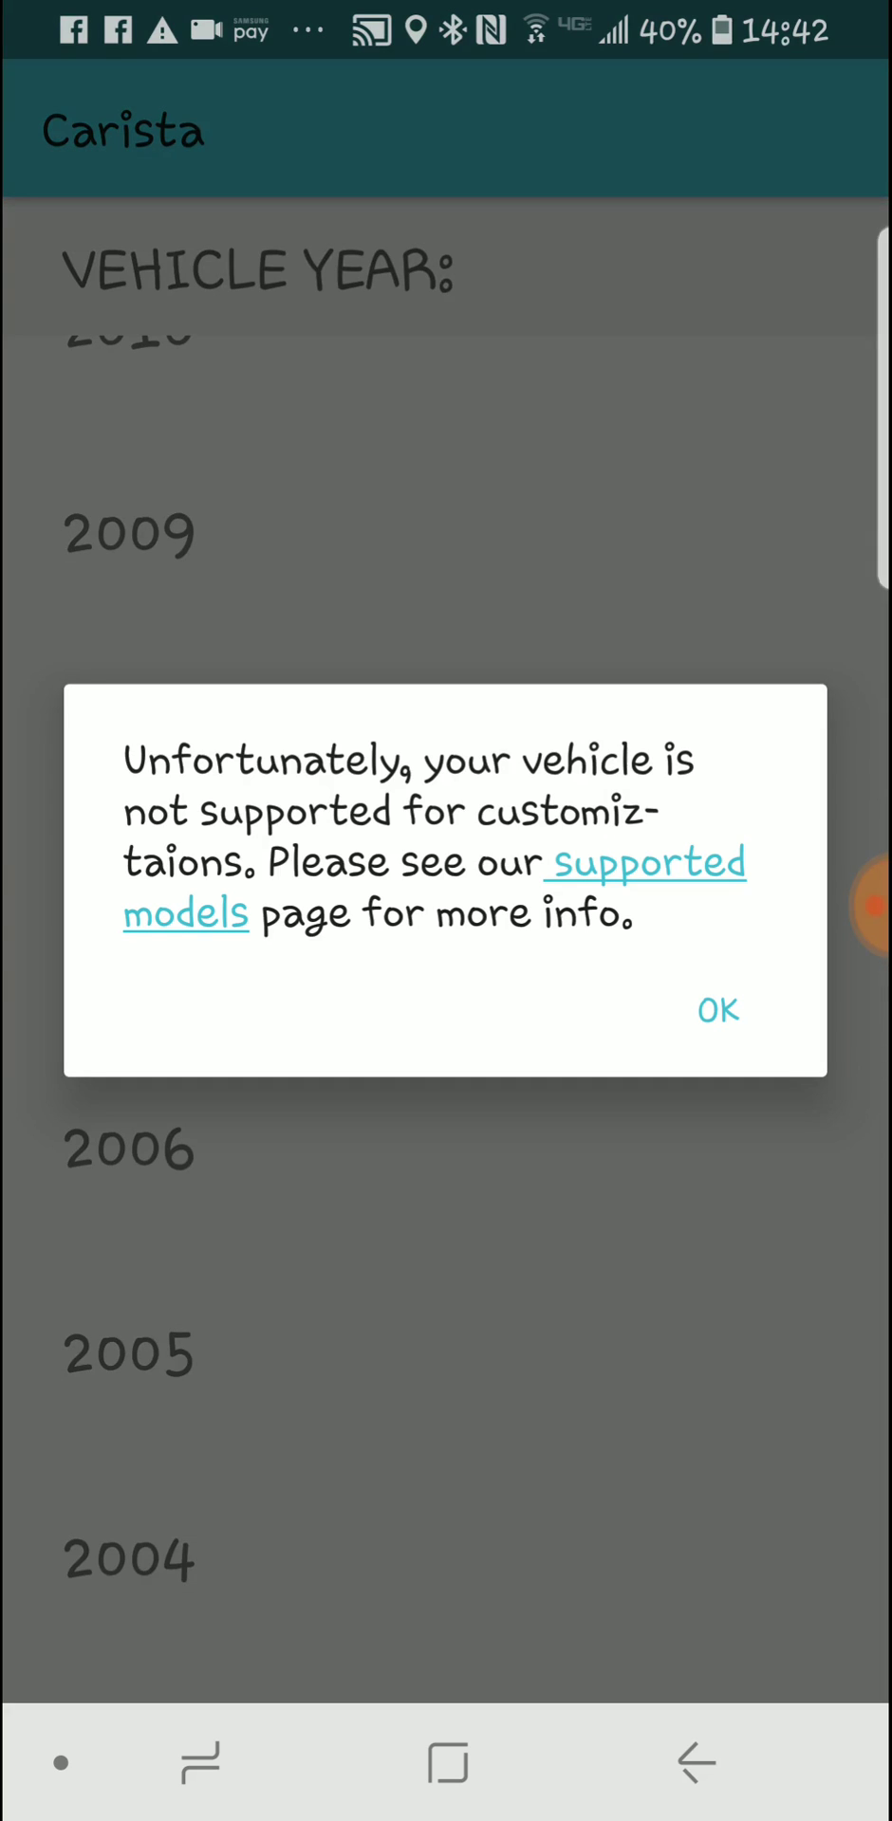
- Dismiss the not-supported message, run a vehicle check, acknowledge 'vehicle not responding', and return to the main menu
click(717, 1010)
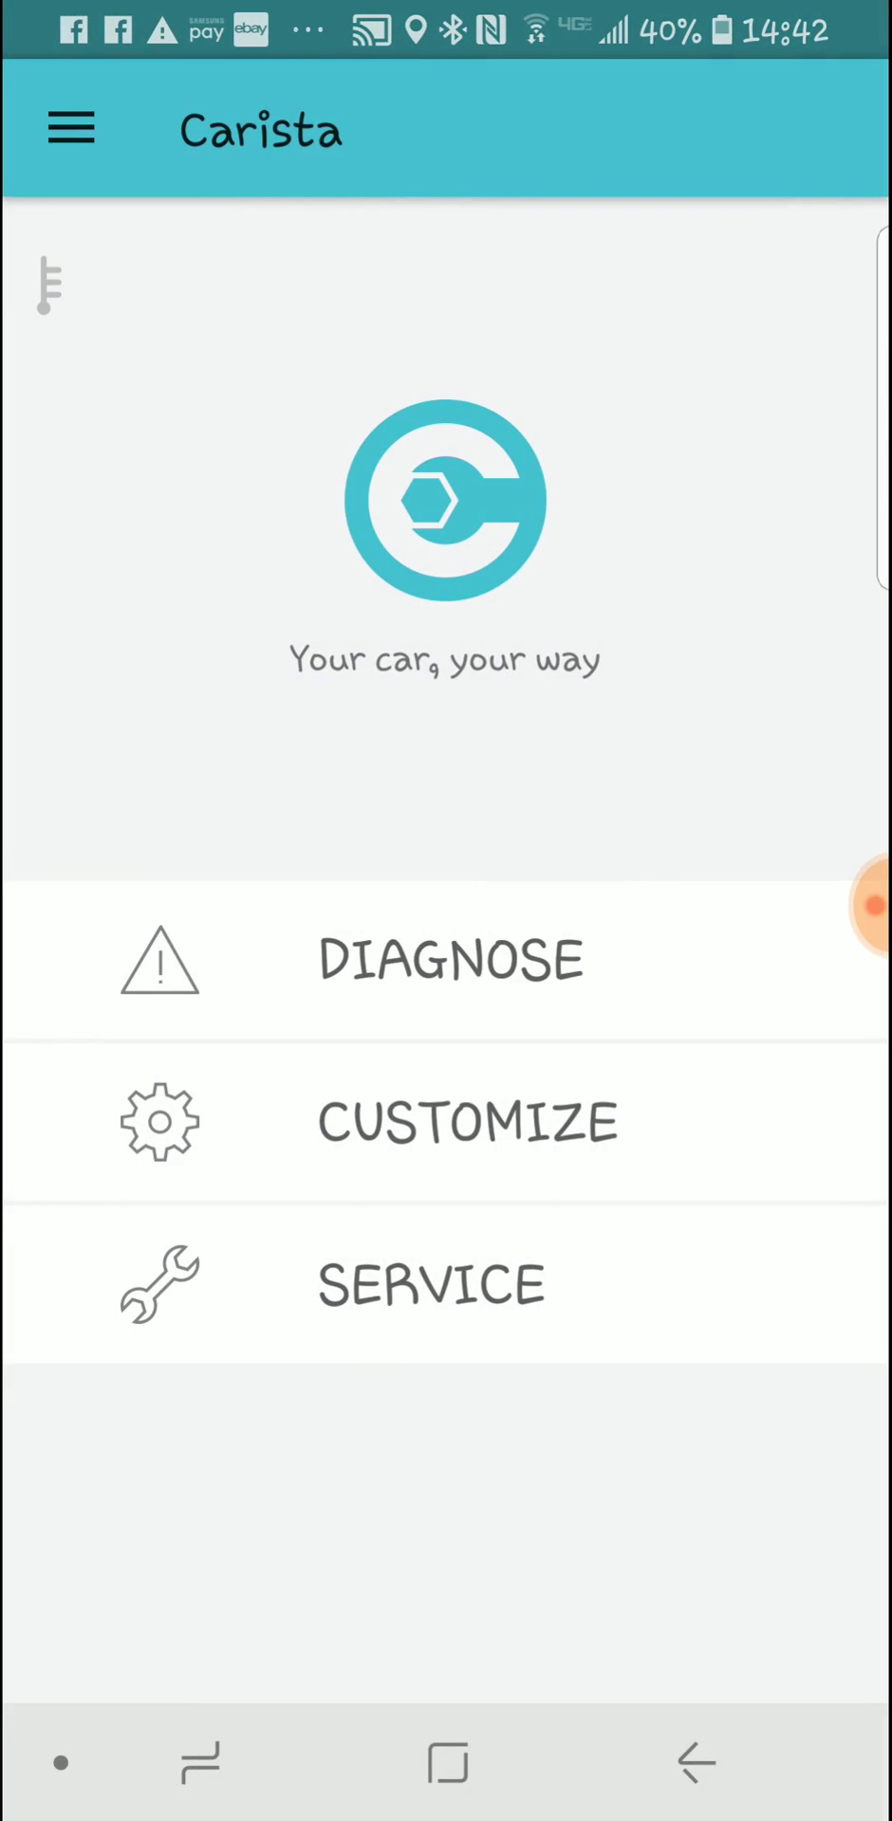
click(449, 960)
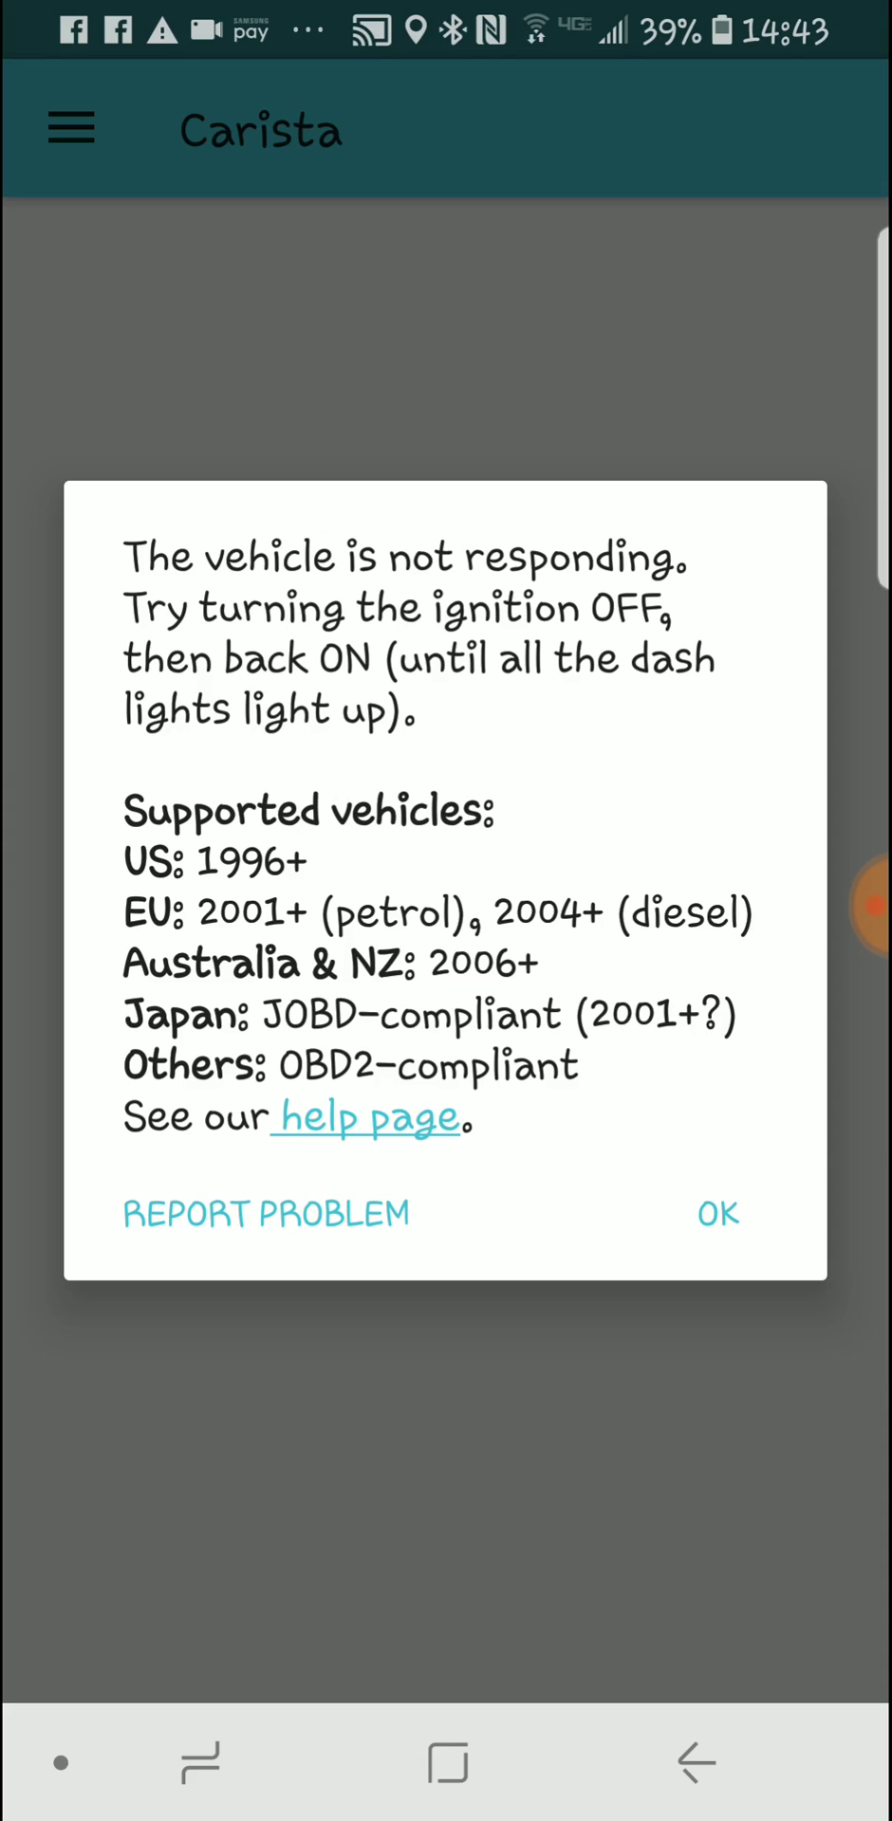
click(265, 1212)
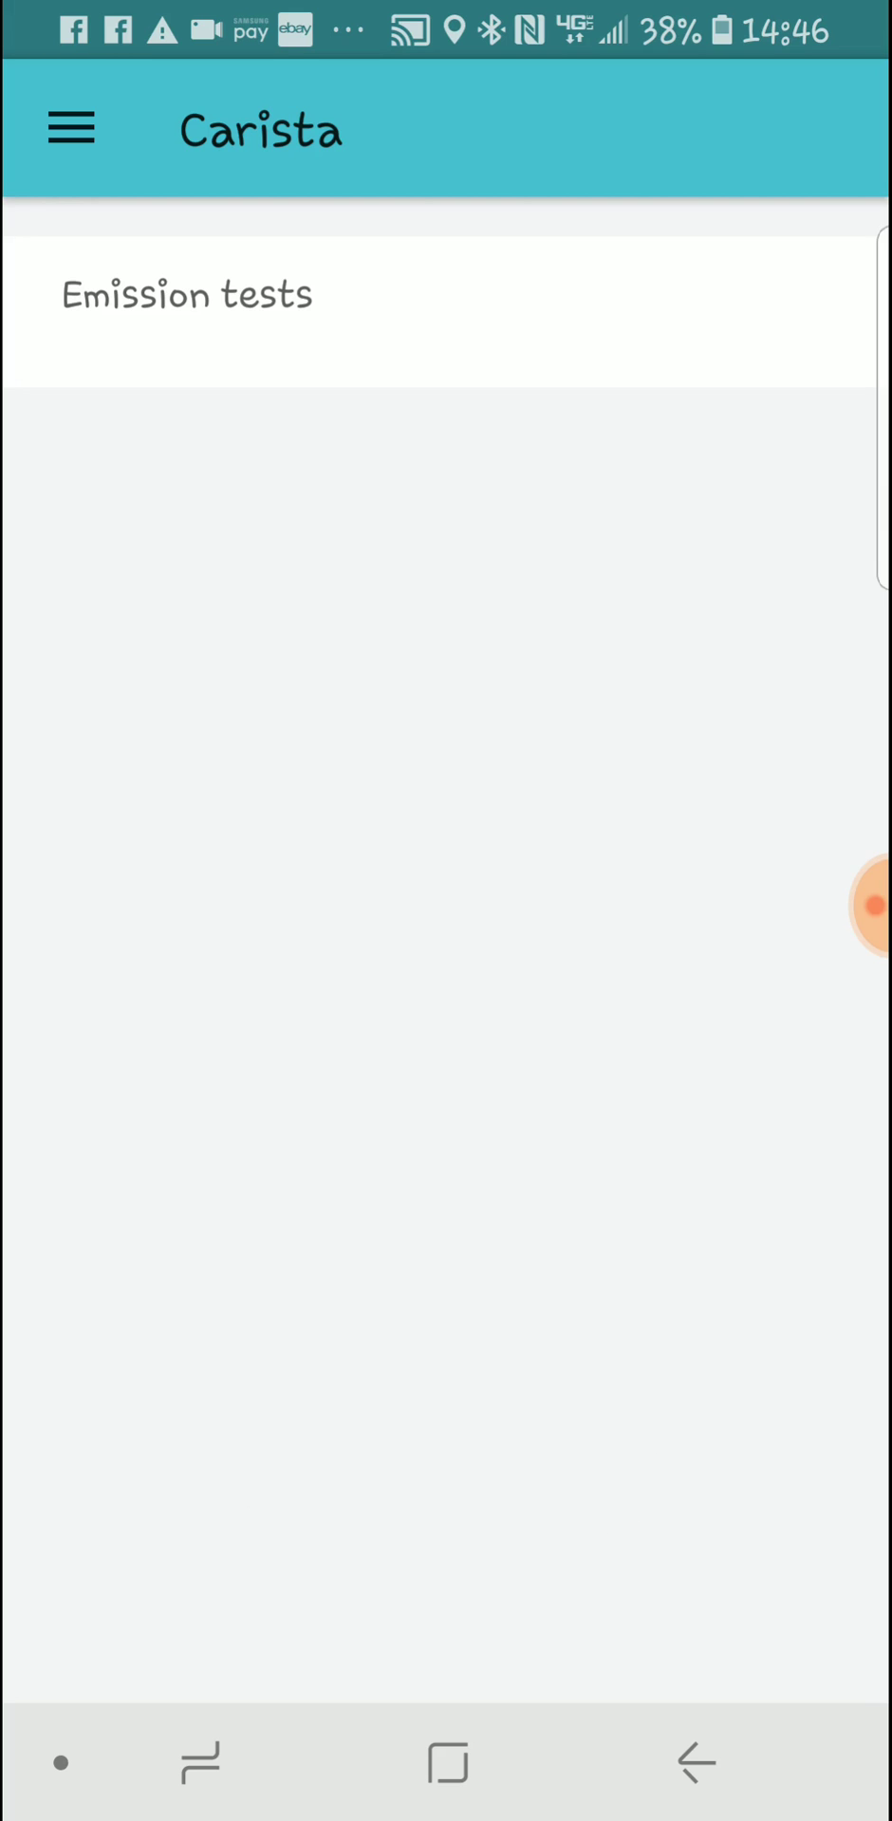
click(70, 127)
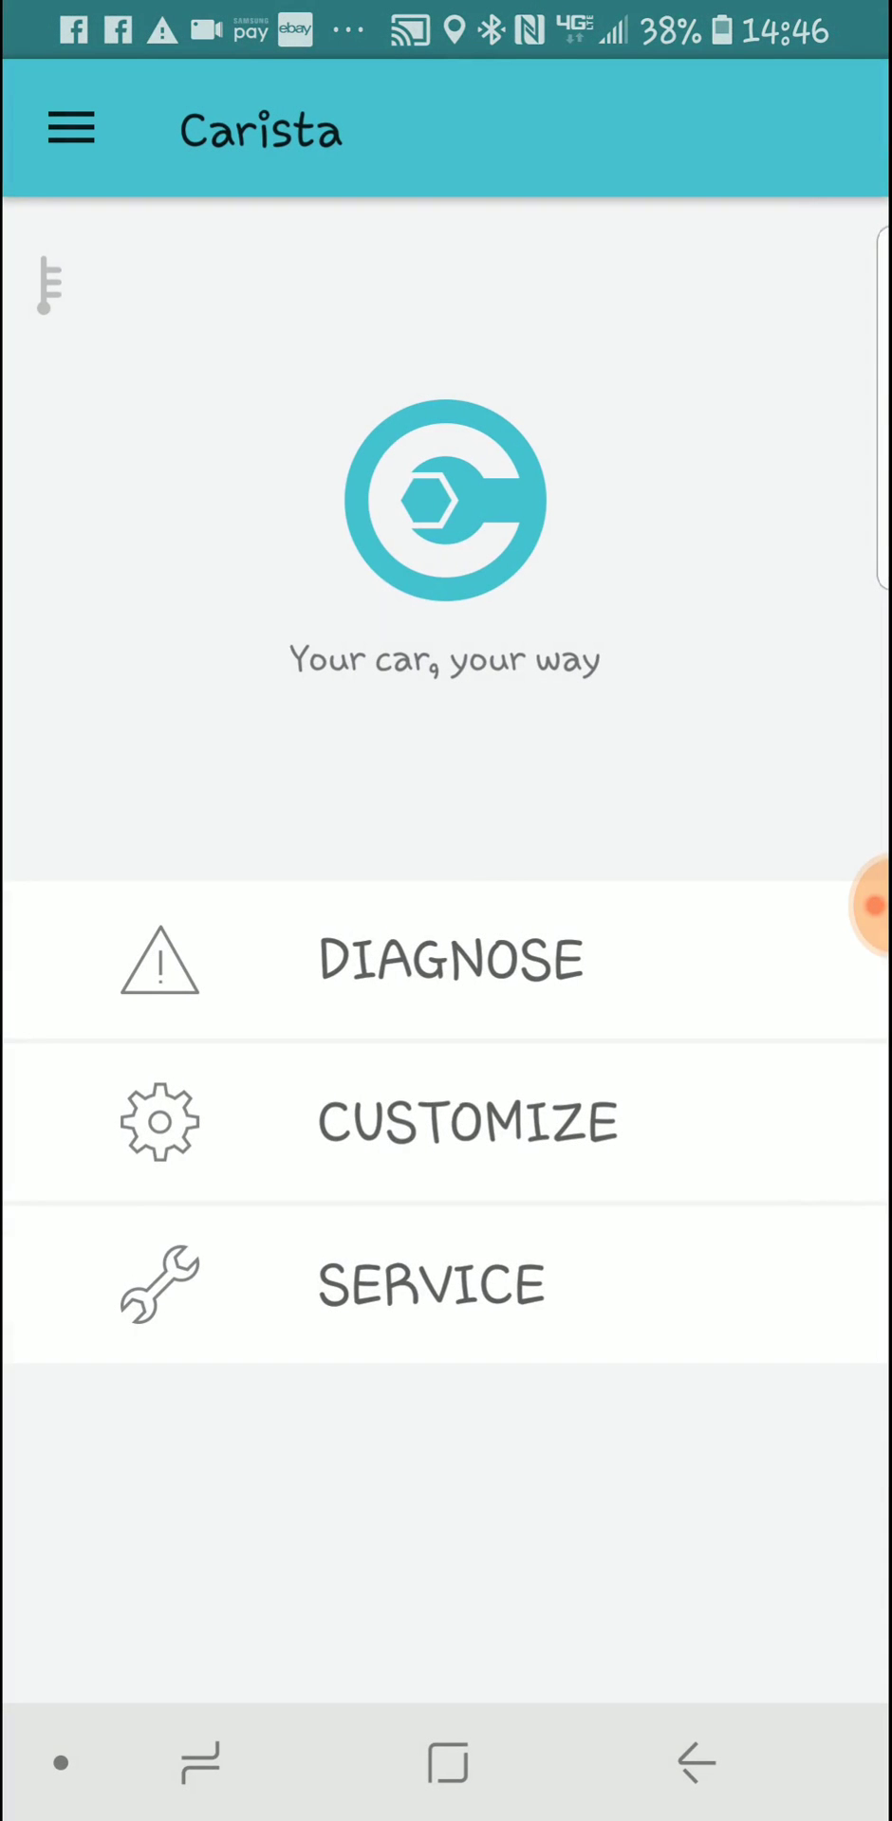
click(449, 959)
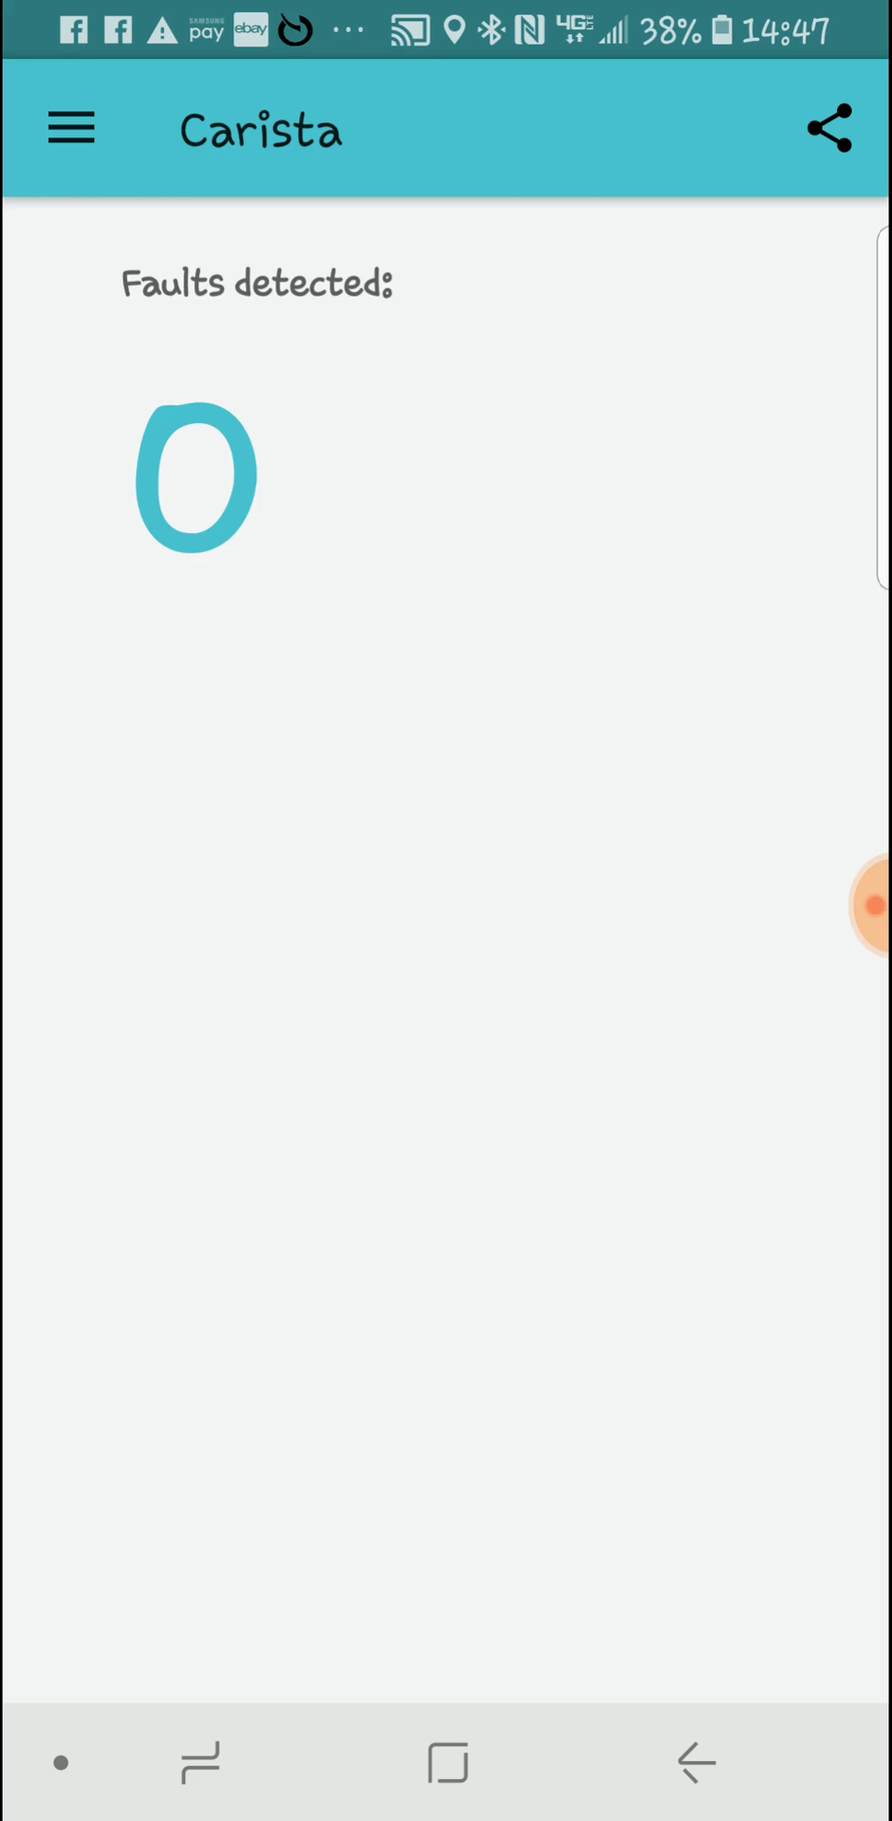
click(692, 1762)
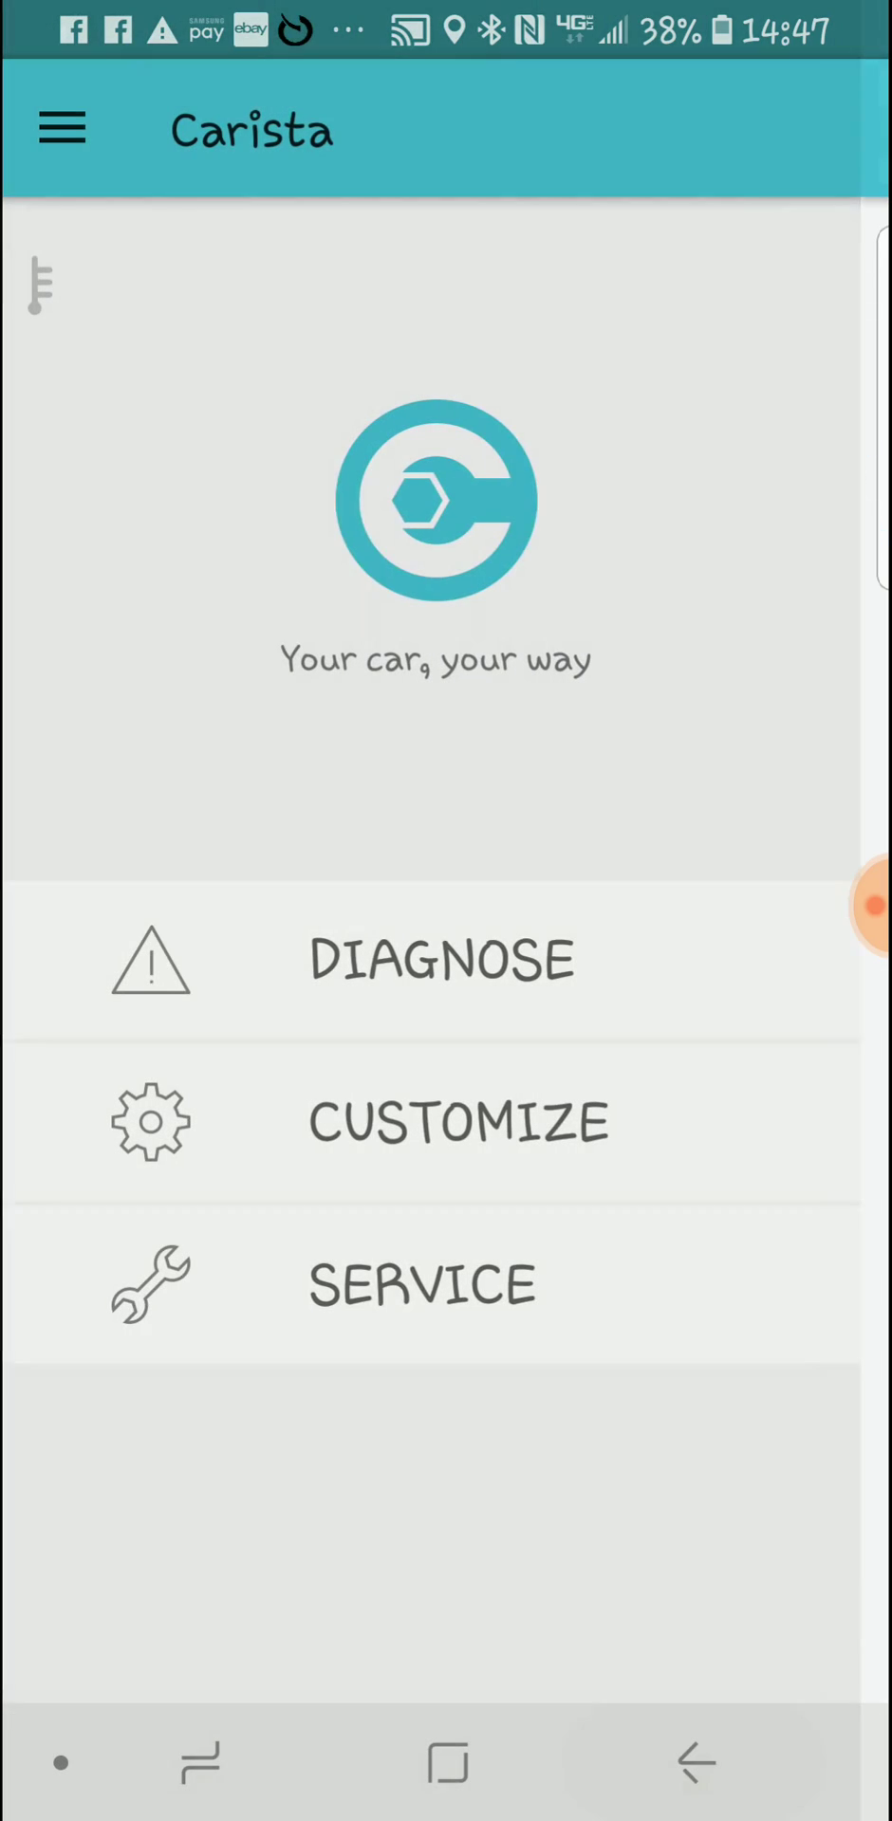
- Run the Service tools check showing Emission tests, then return and enter Customize to reach the Vehicle Year list
click(421, 1284)
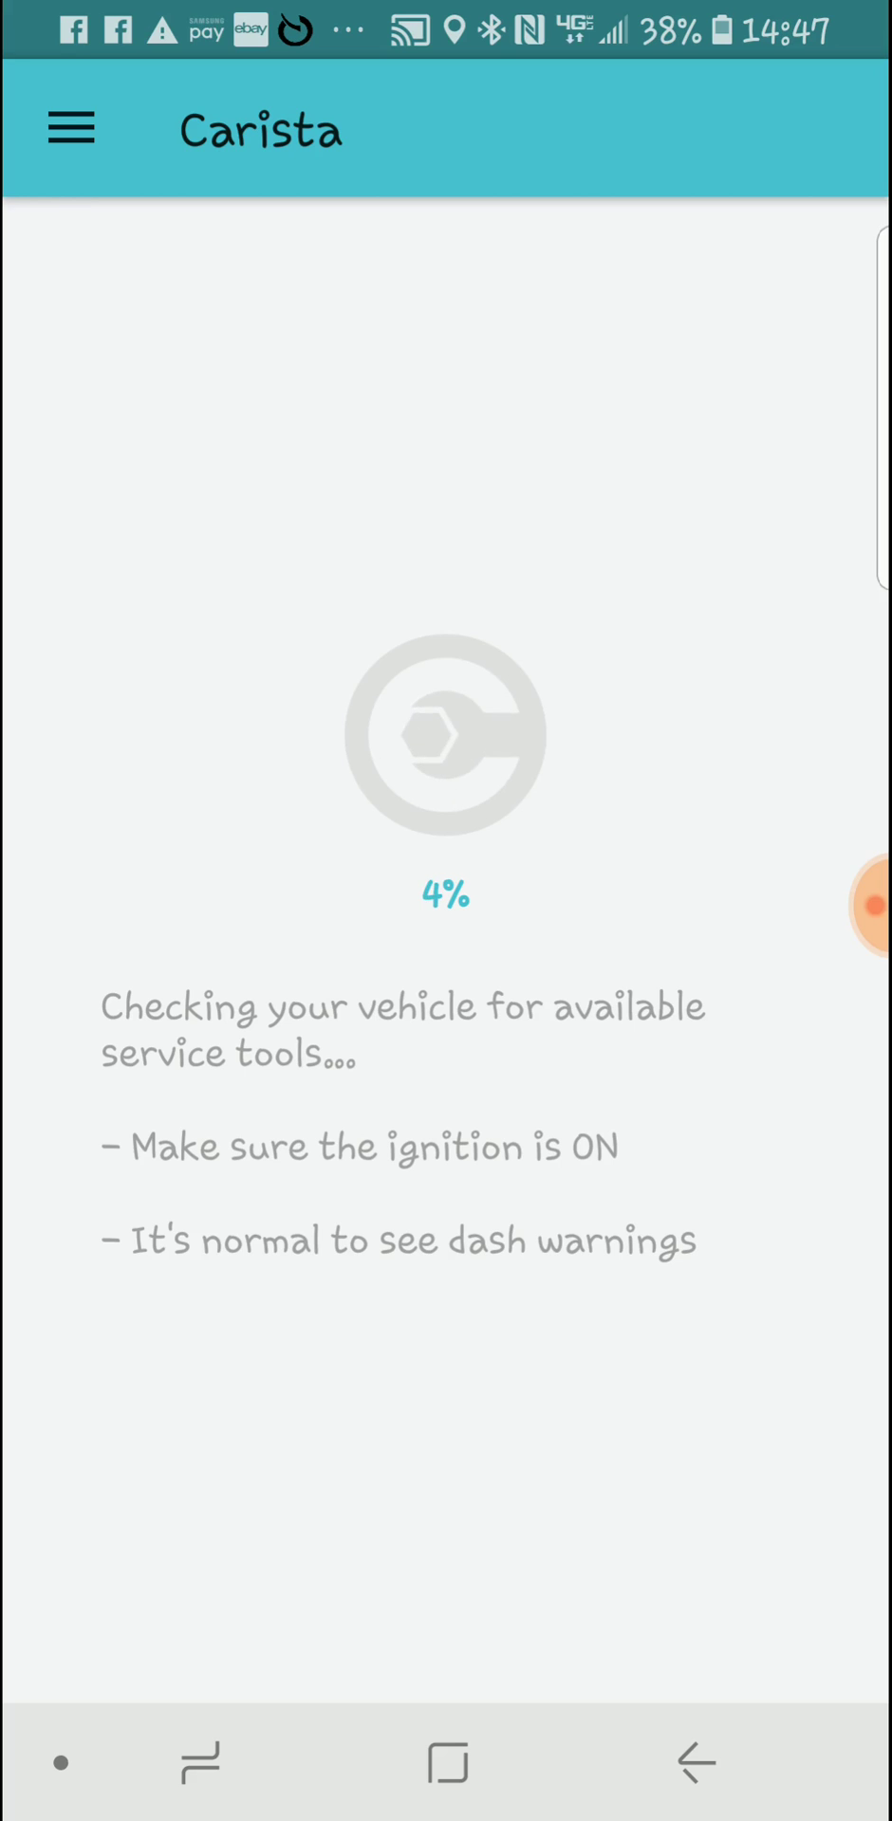
click(67, 127)
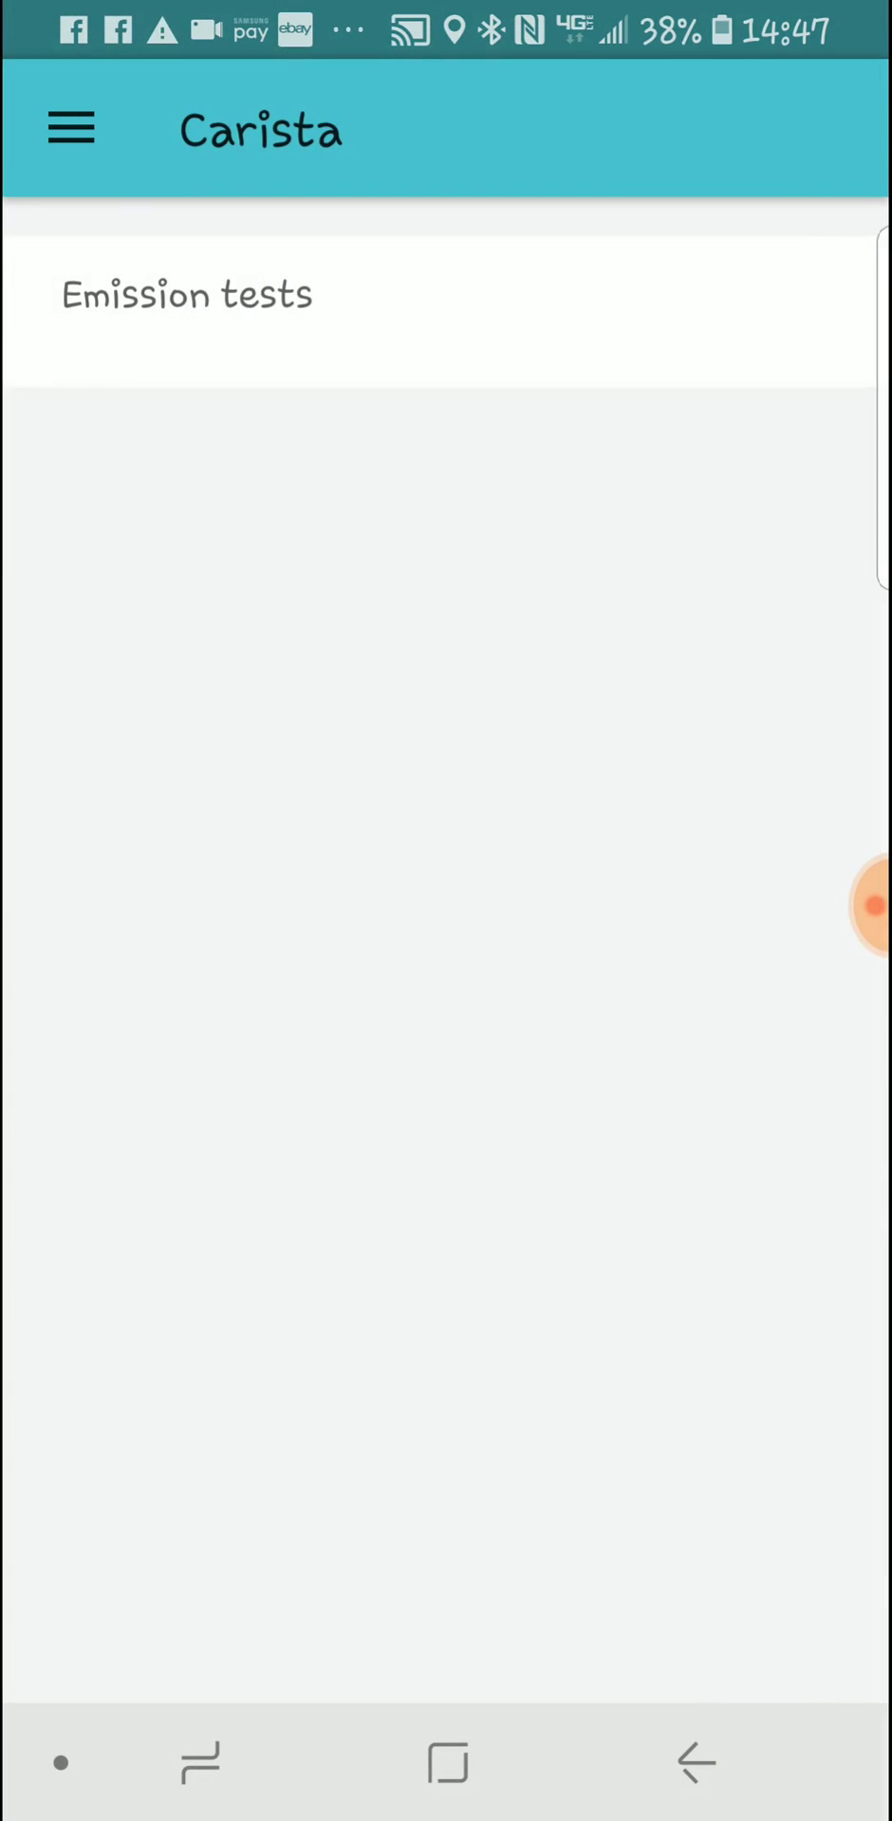
click(186, 294)
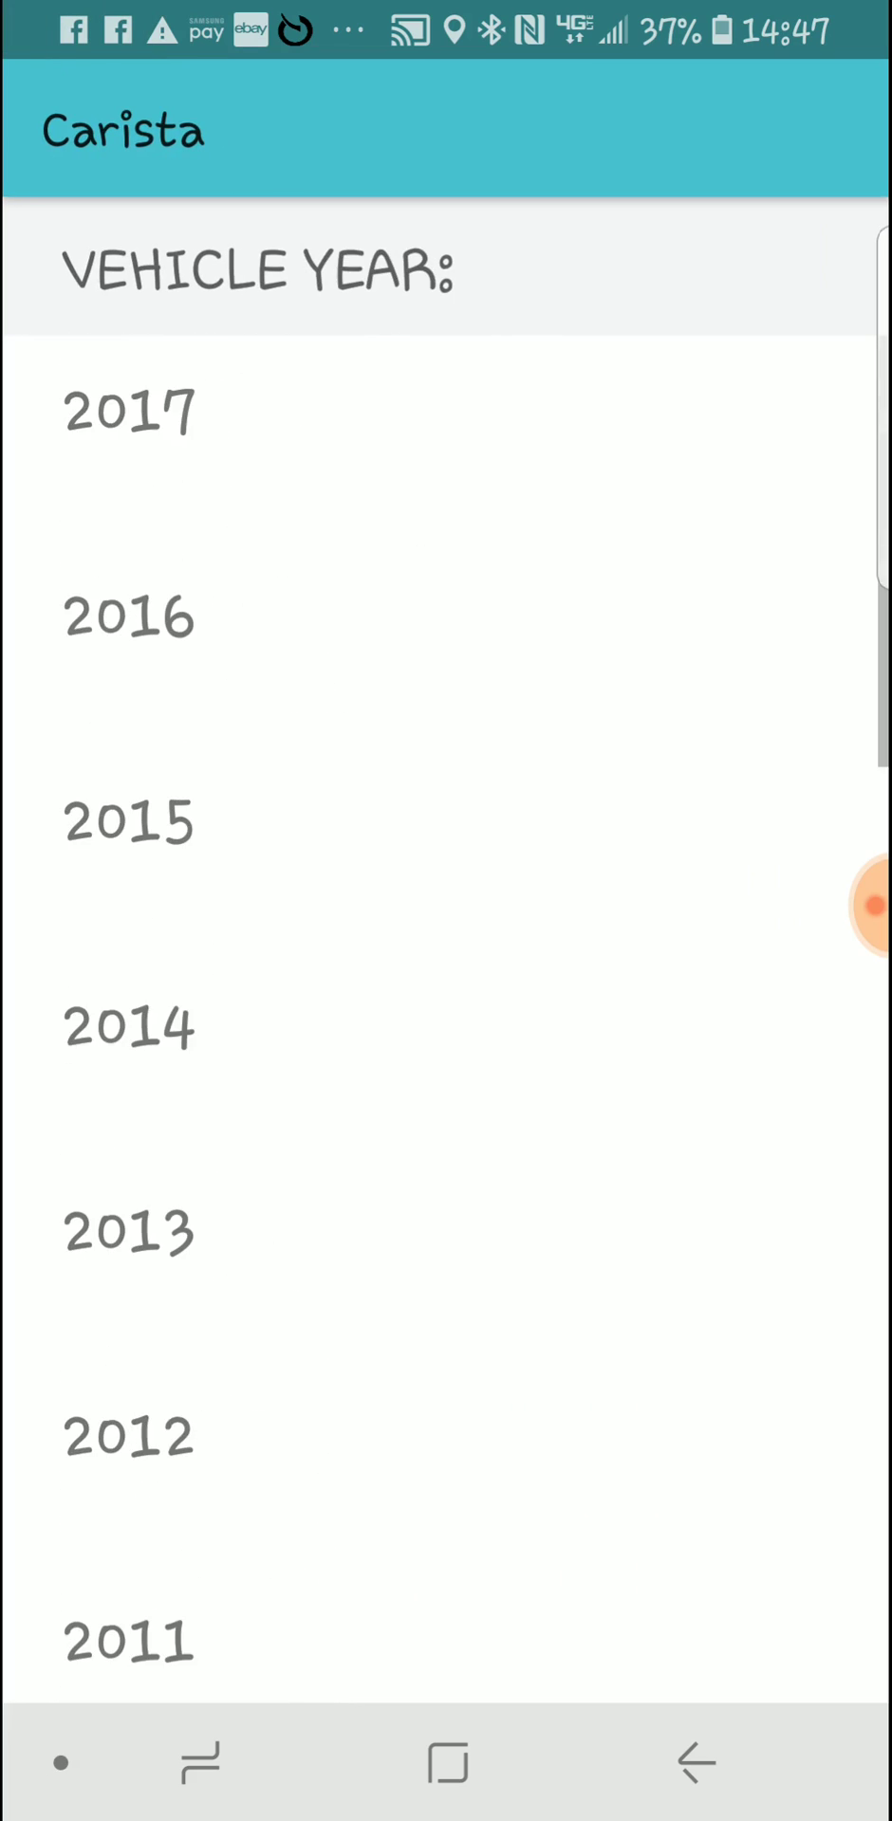
- Set the website support checker to Chevrolet Silverado 1500, year 2005, region USA
scroll(down, 3)
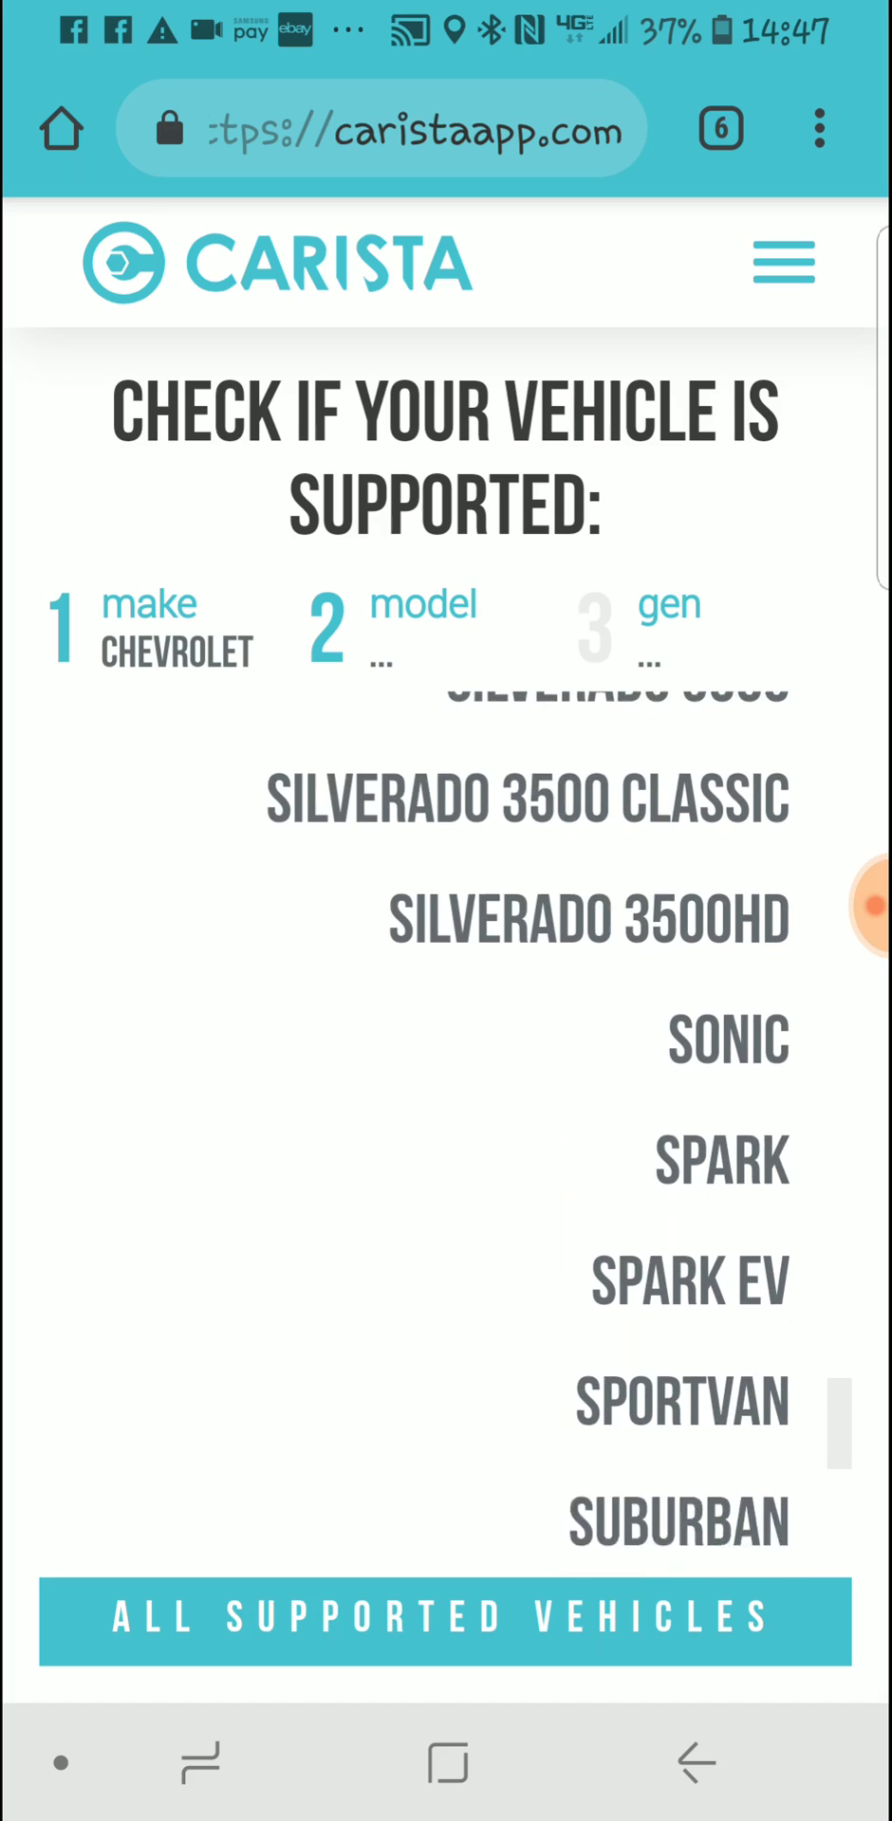
scroll(up, 3)
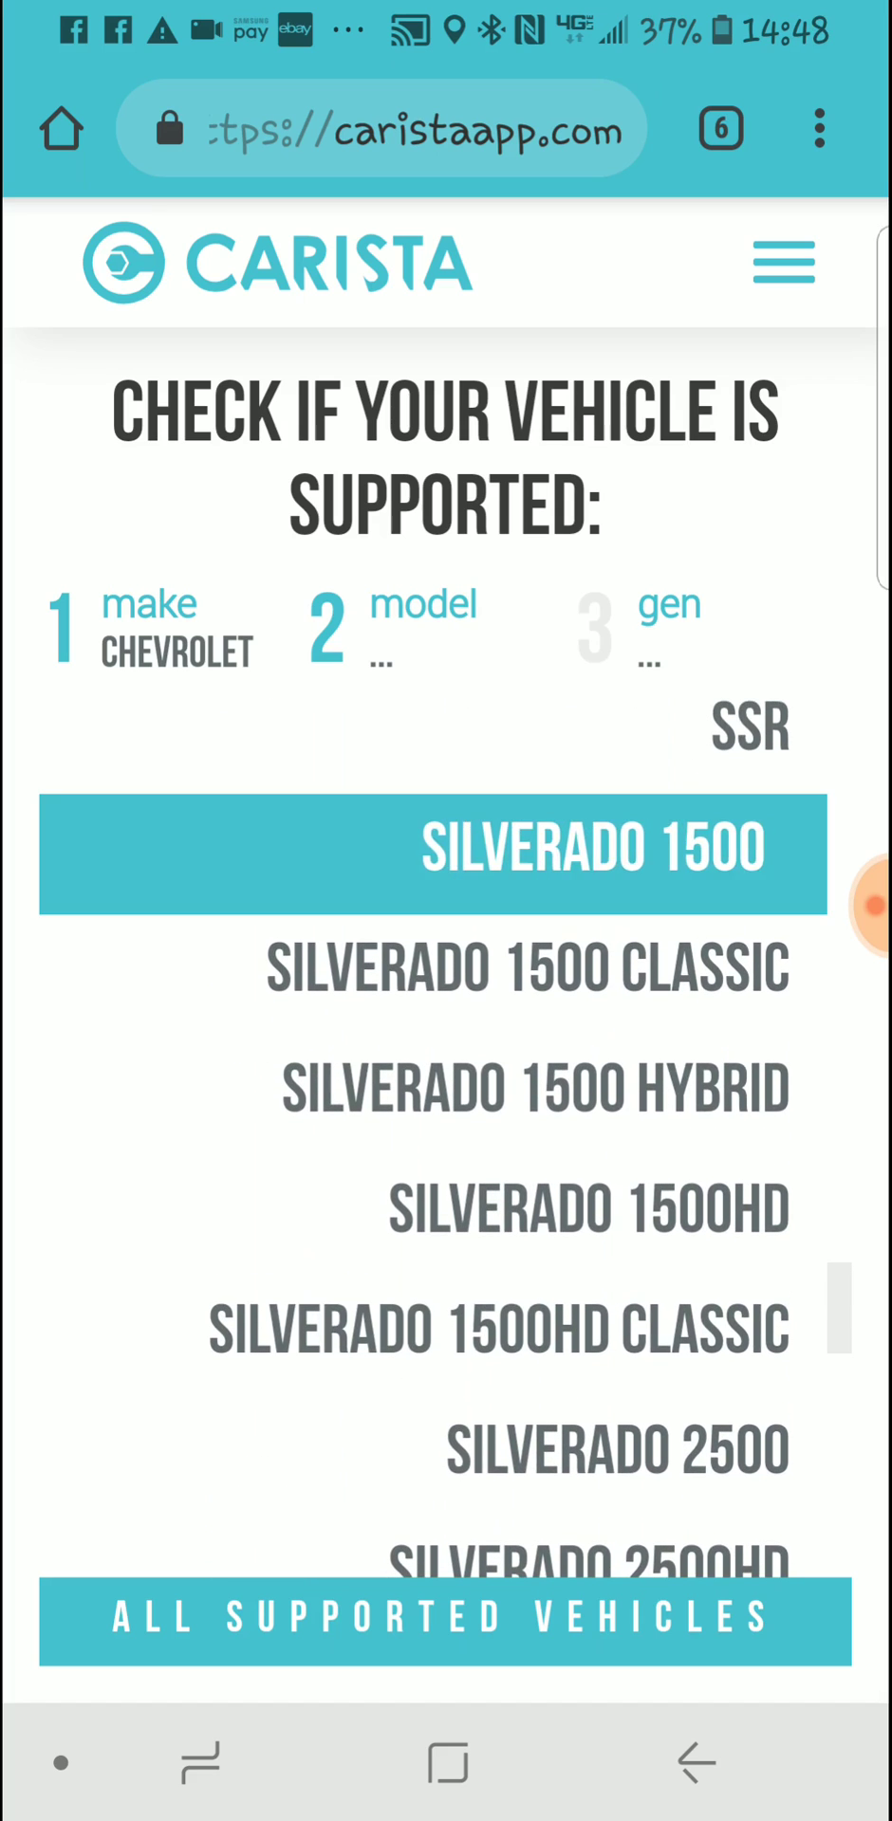
click(443, 854)
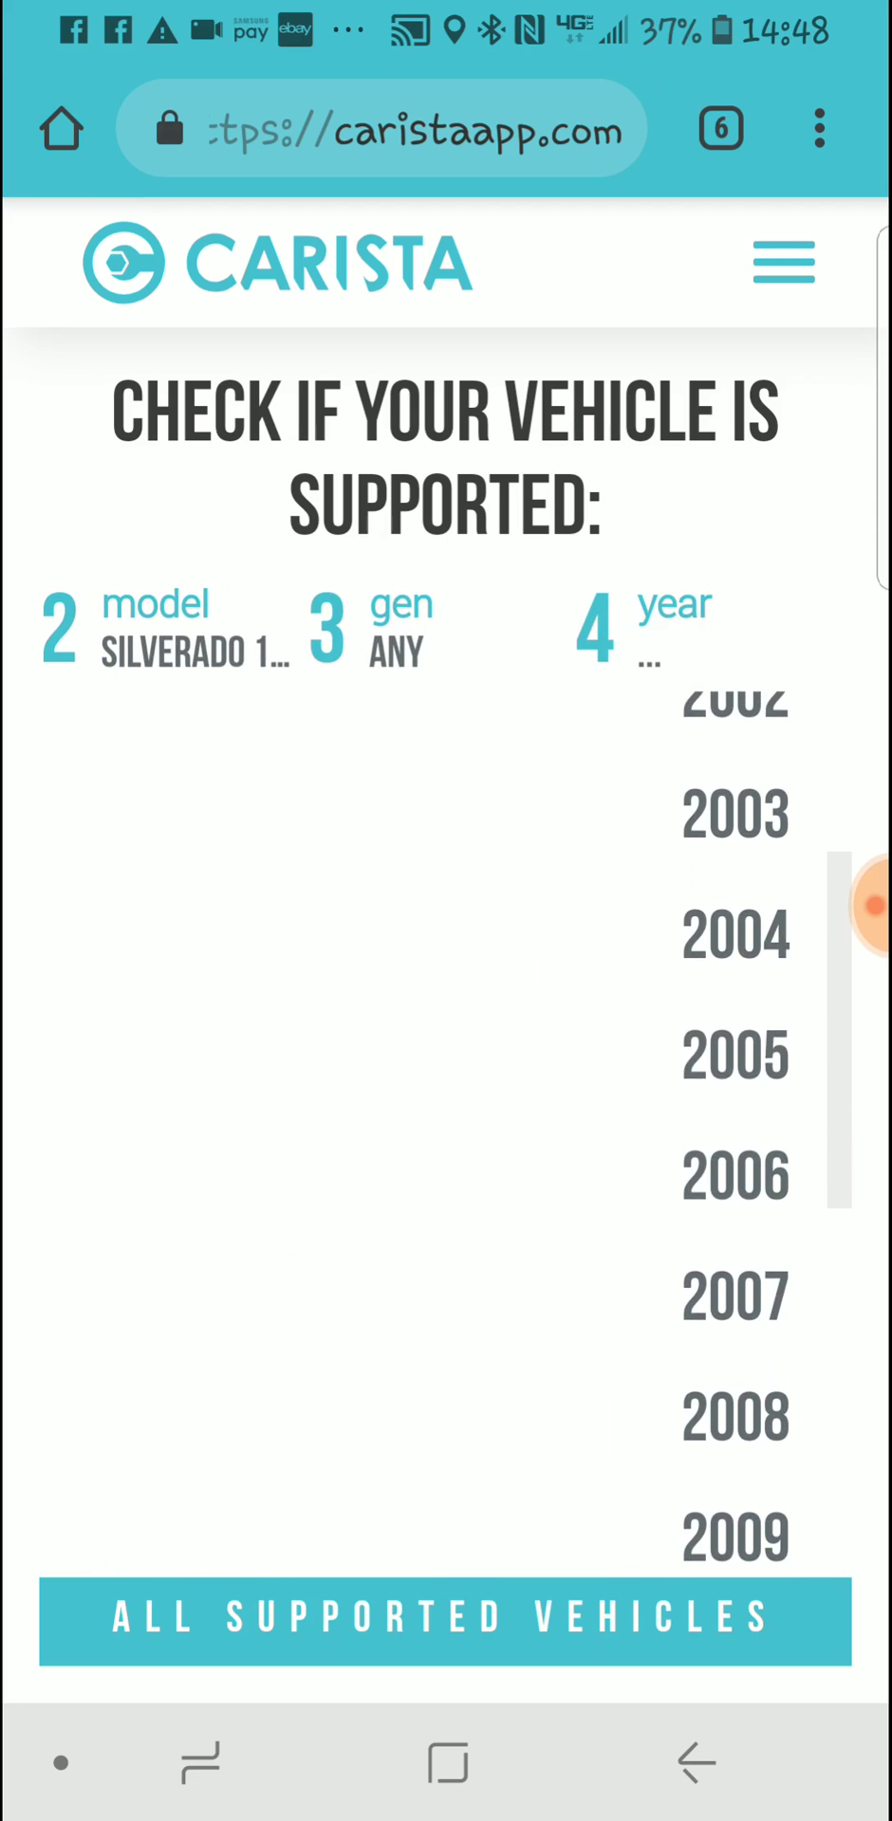
click(734, 1051)
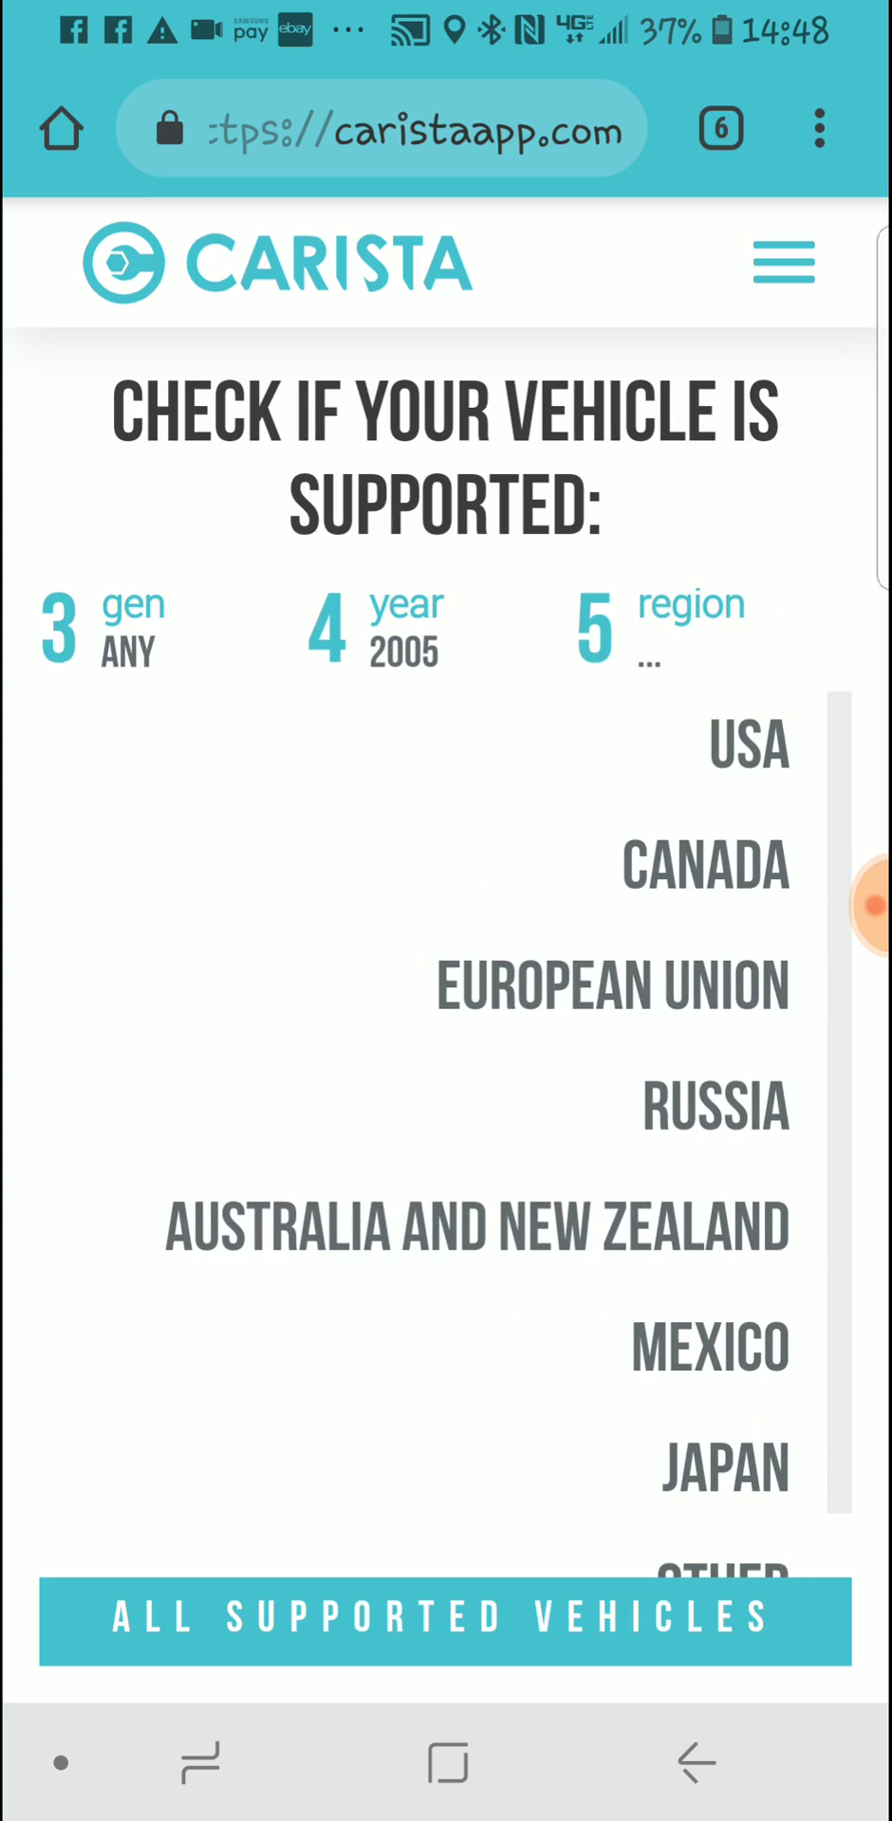
click(749, 746)
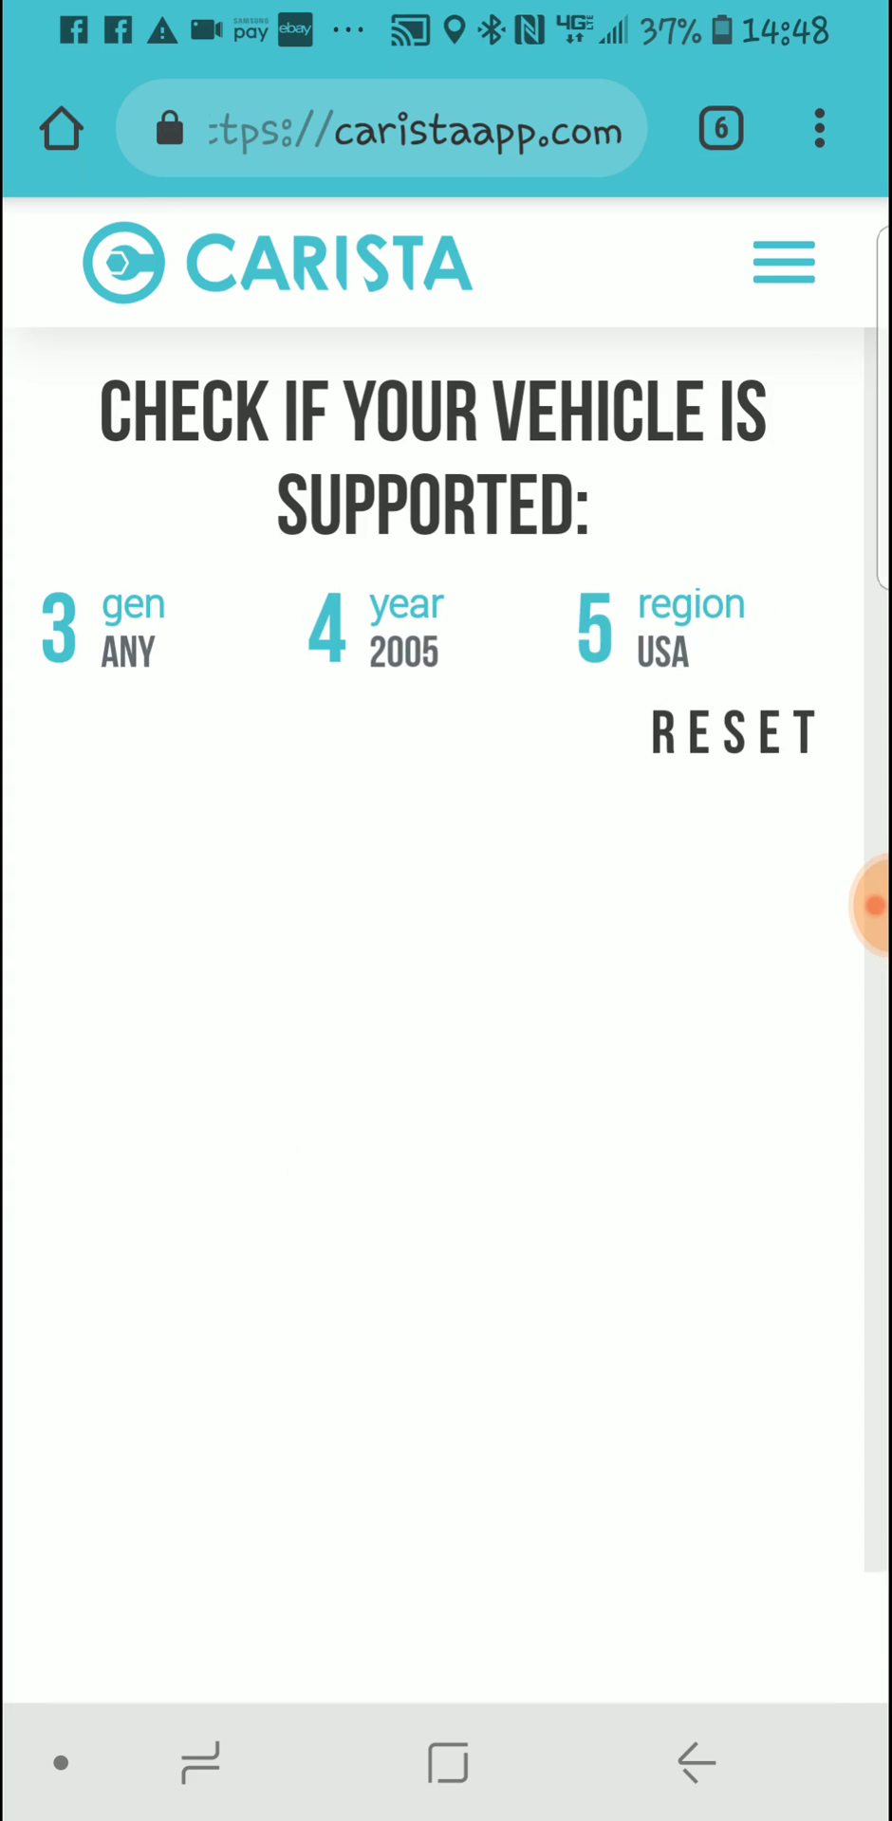